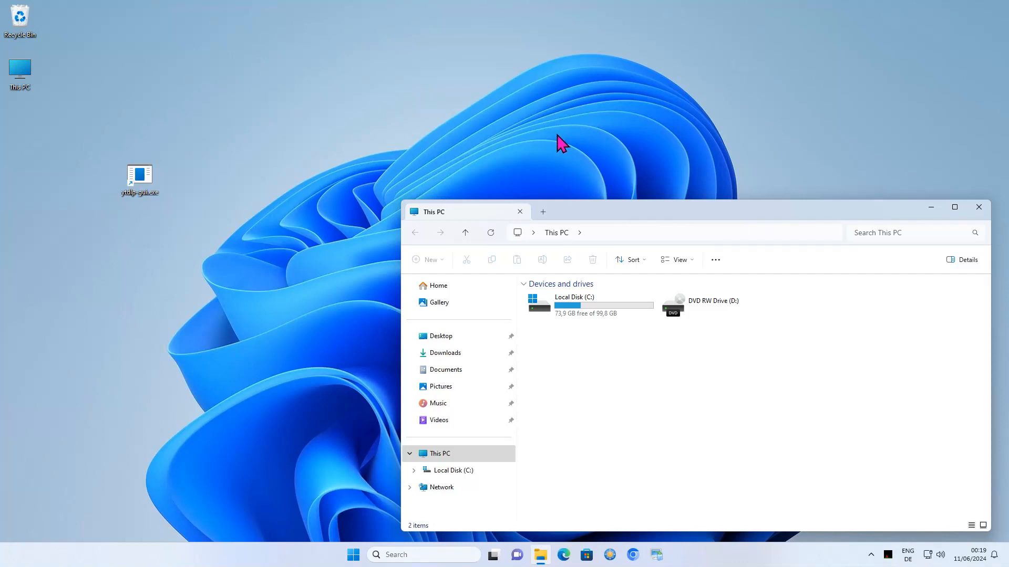
{"action": "mouse_move", "coordinate": [589, 168]}
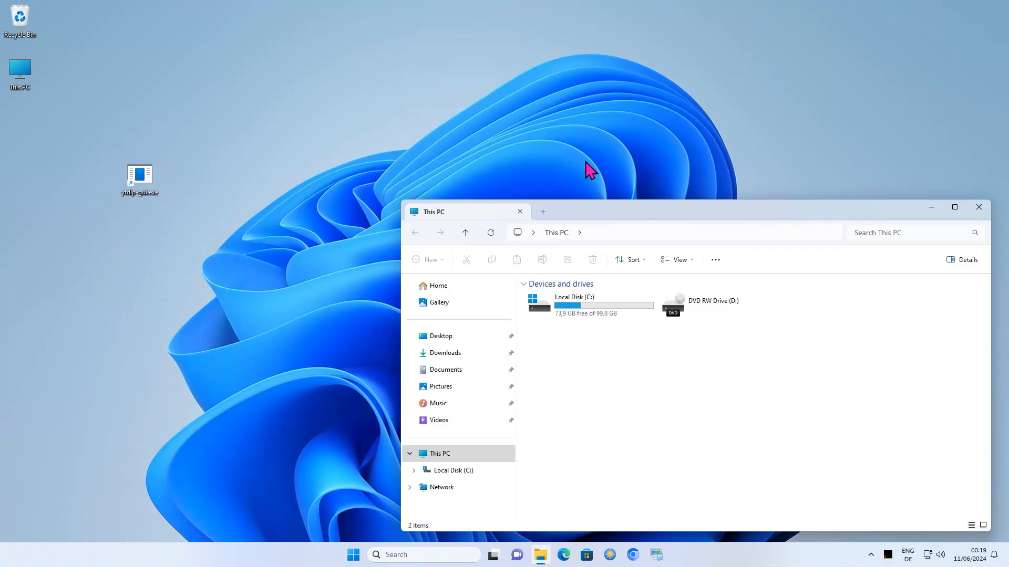
{"action": "mouse_move", "coordinate": [695, 224]}
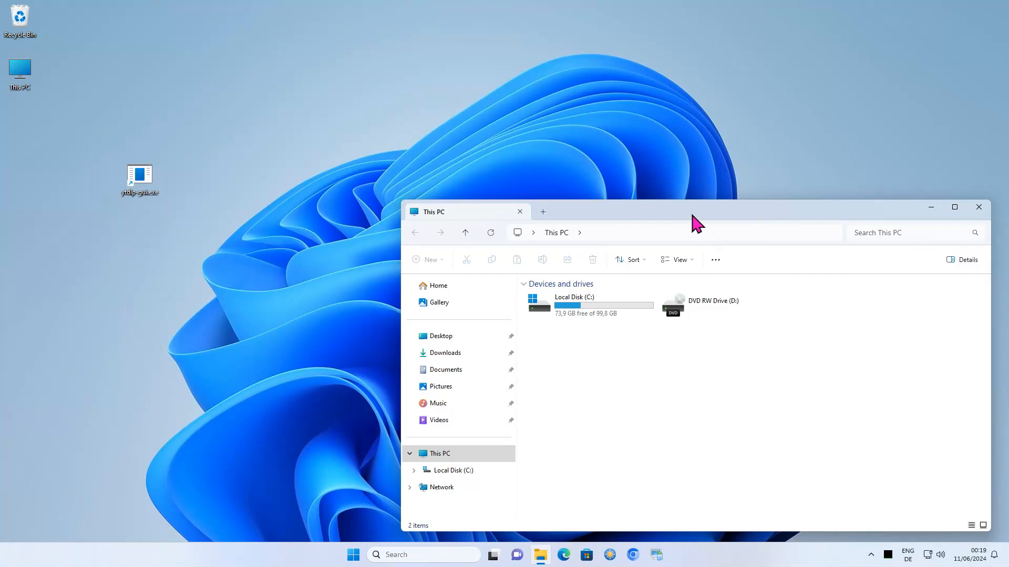
Drag the This PC window left, minimize it, then restore it from the taskbar.
{"action": "left_click_drag", "start_coordinate": [695, 211], "coordinate": [308, 215]}
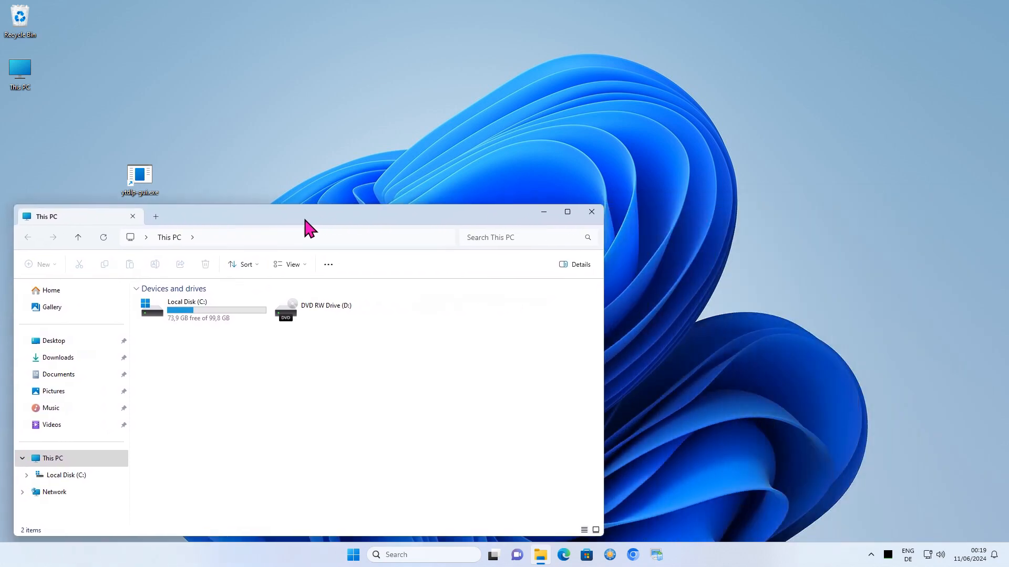
{"action": "left_click", "coordinate": [592, 211]}
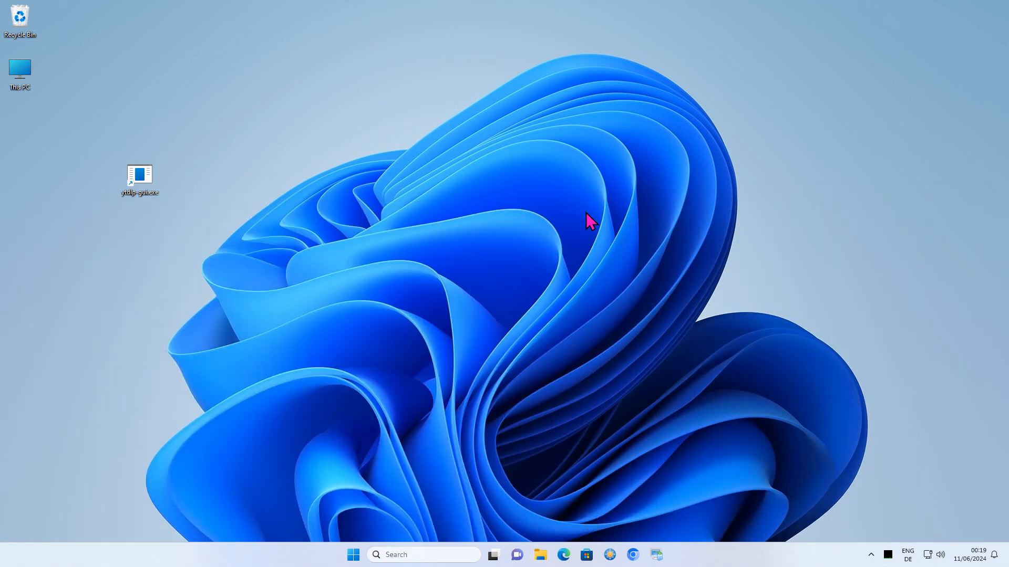
{"action": "left_click", "coordinate": [540, 555]}
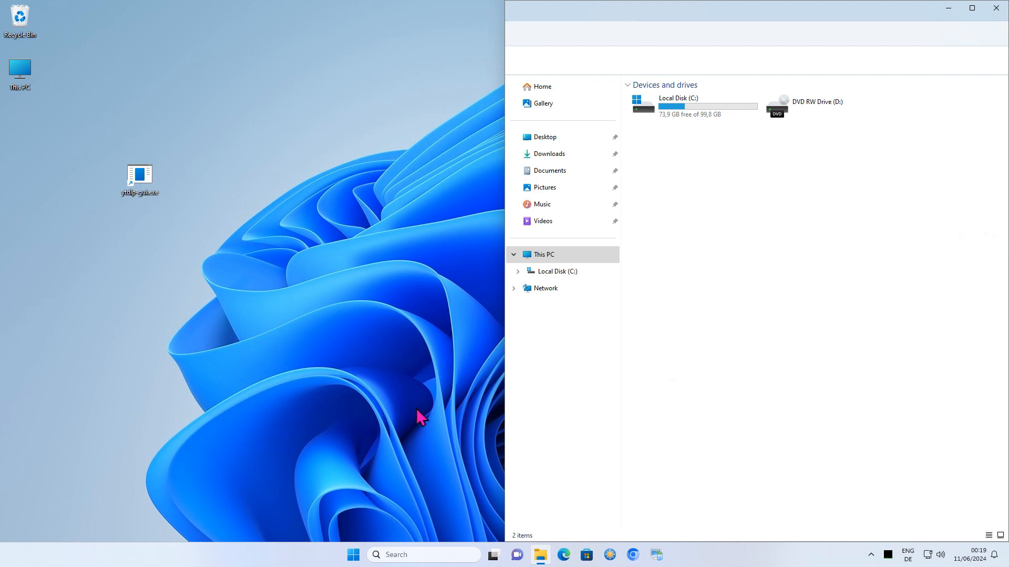
Launch Notepad from the Start search, bringing up config.ini.
{"action": "left_click", "coordinate": [354, 554]}
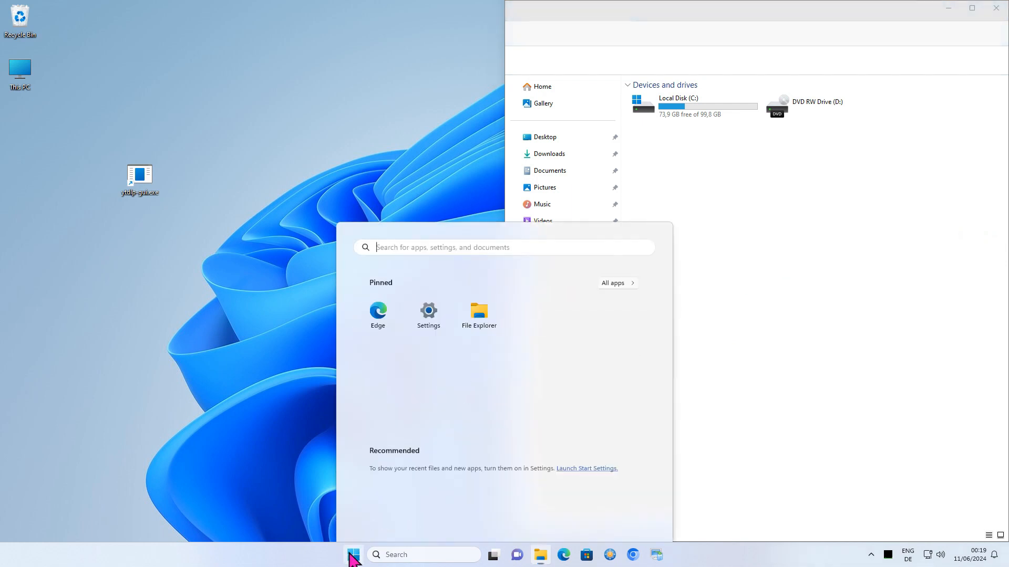
{"action": "type", "text": "notepad"}
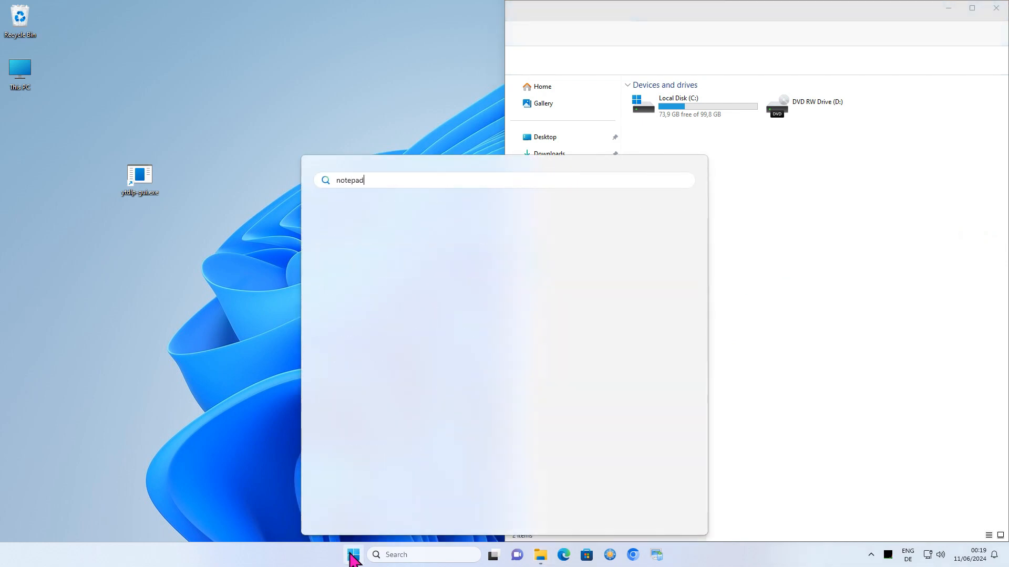
{"action": "key", "text": "enter"}
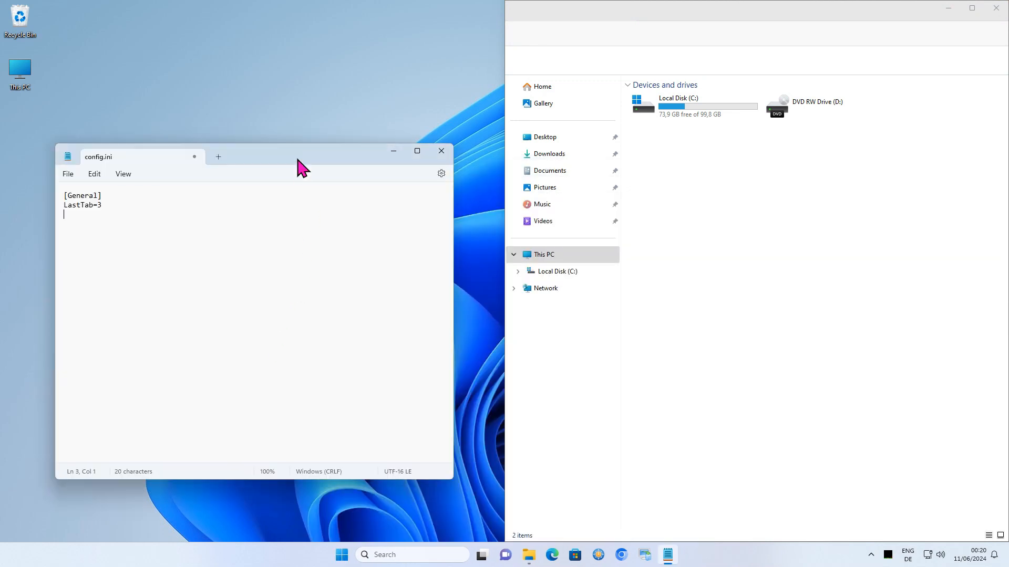
Drag Notepad toward the bottom-left, close it, and relaunch it to check its position.
{"action": "left_click_drag", "start_coordinate": [298, 157], "coordinate": [434, 29]}
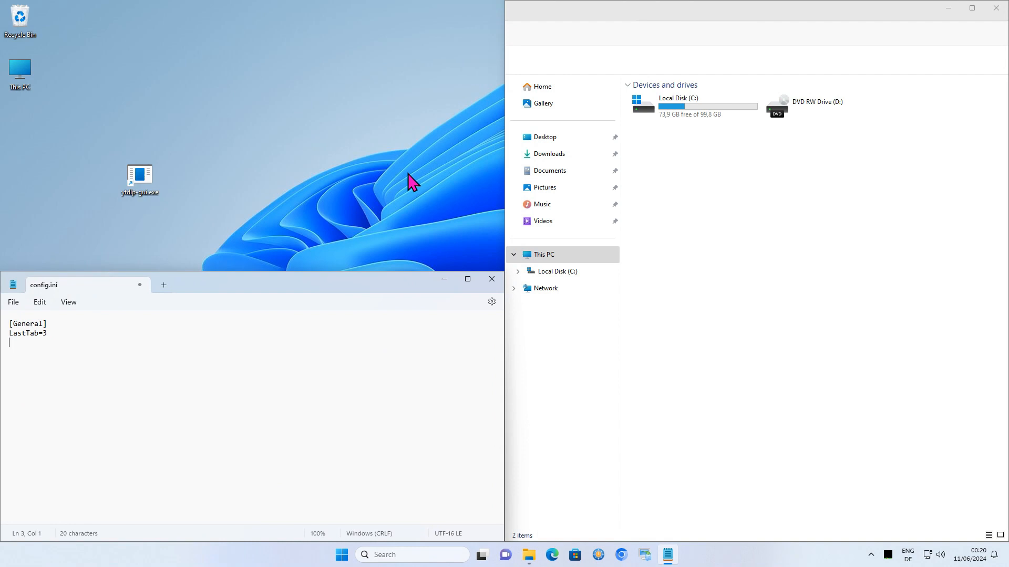
{"action": "mouse_move", "coordinate": [477, 288]}
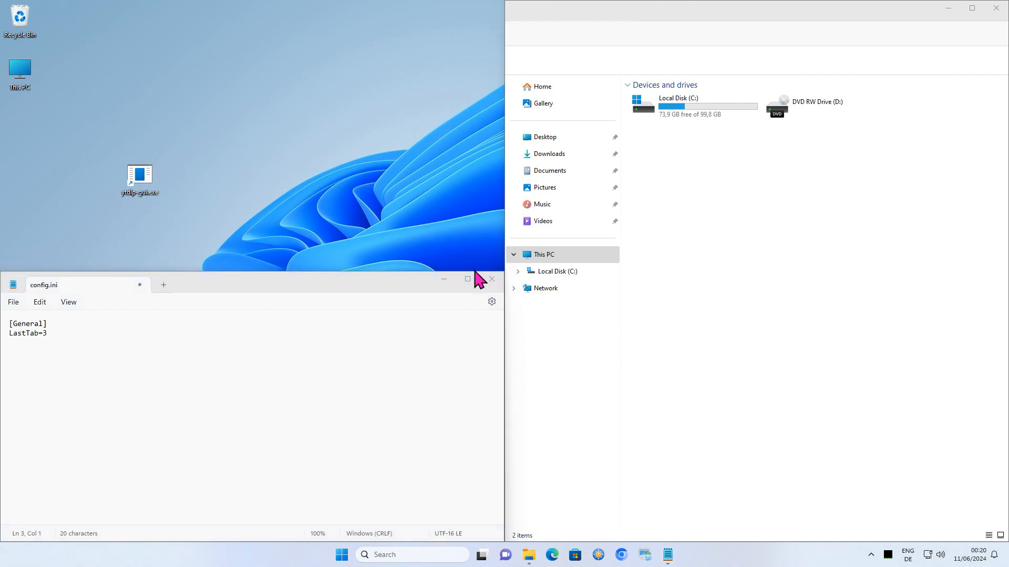
{"action": "left_click", "coordinate": [491, 279]}
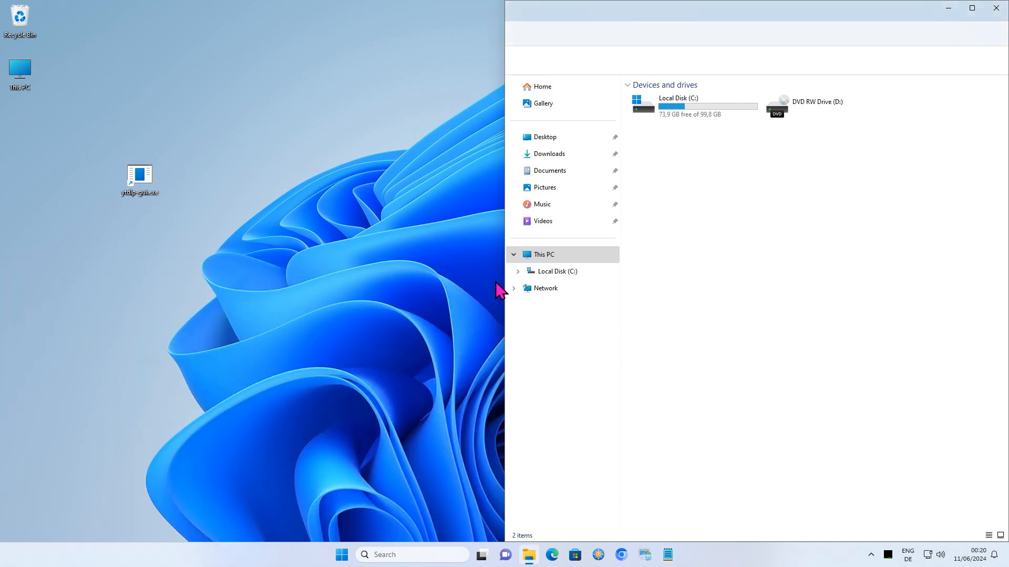
{"action": "left_click", "coordinate": [991, 7]}
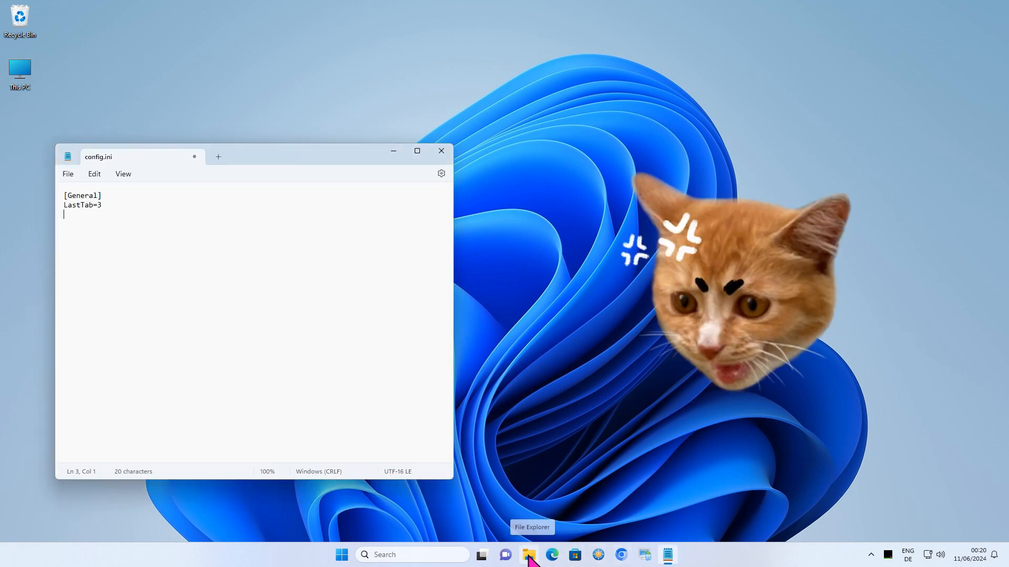
Reopen the This PC File Explorer window from the taskbar at its earlier left position.
{"action": "left_click", "coordinate": [529, 555]}
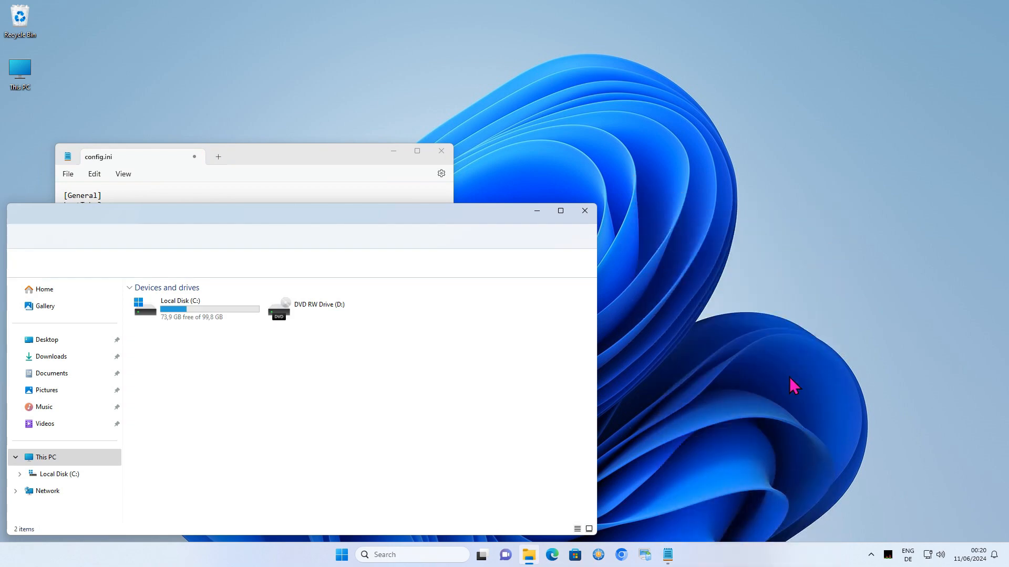
{"action": "left_click", "coordinate": [585, 210]}
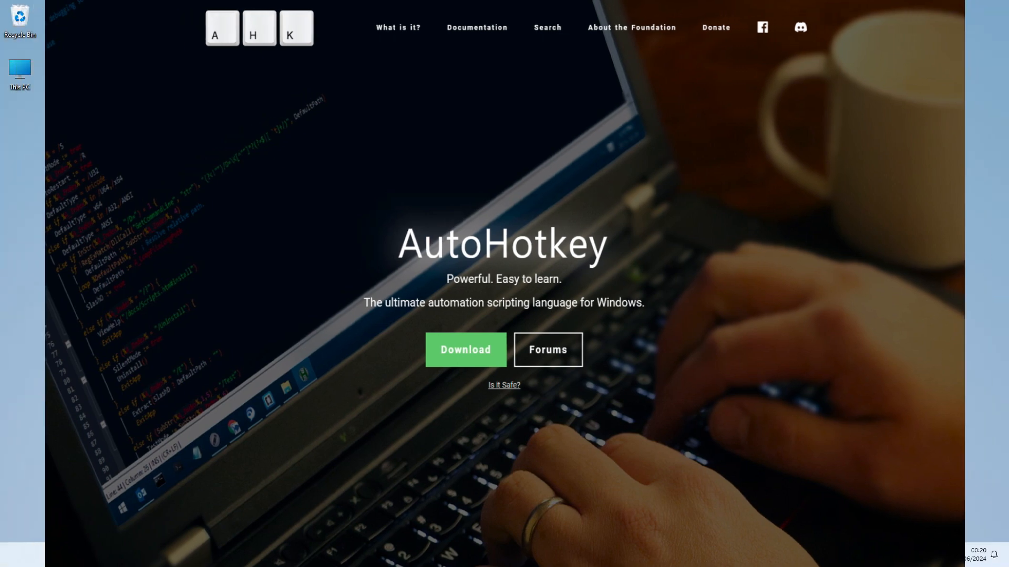
Open AutoRestorePosition.ahk via Edit script and scroll to the end of its code in Notepad2.
{"action": "right_click", "coordinate": [18, 174]}
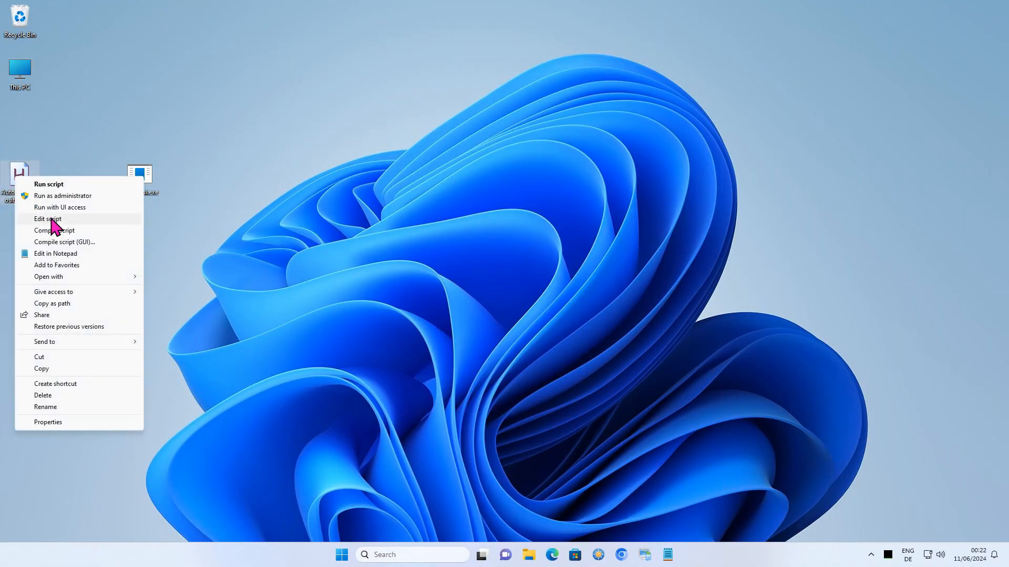
{"action": "left_click", "coordinate": [46, 219]}
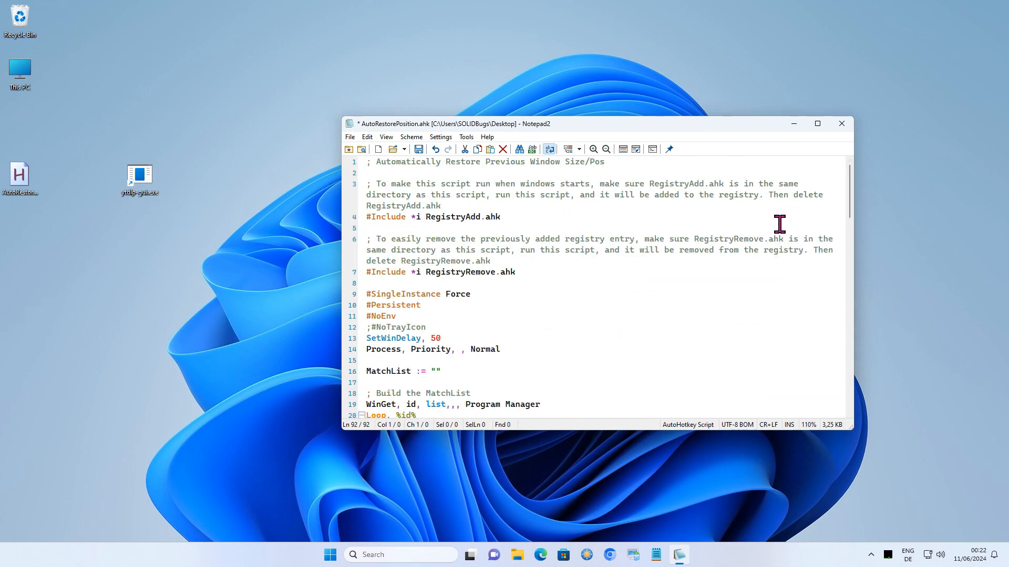
{"action": "scroll", "scroll_direction": "down", "scroll_amount": 3}
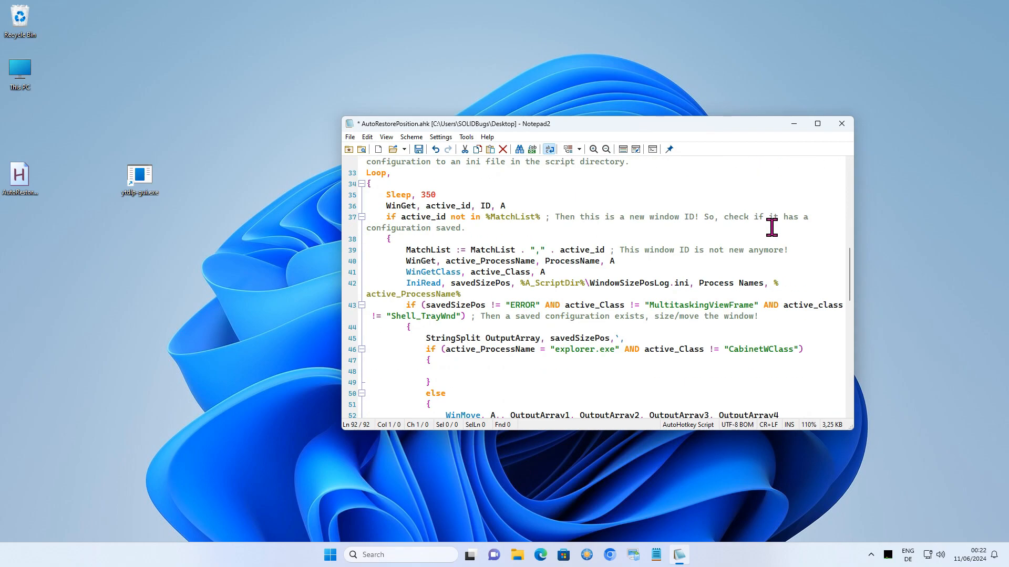
{"action": "scroll", "scroll_direction": "down", "scroll_amount": 3}
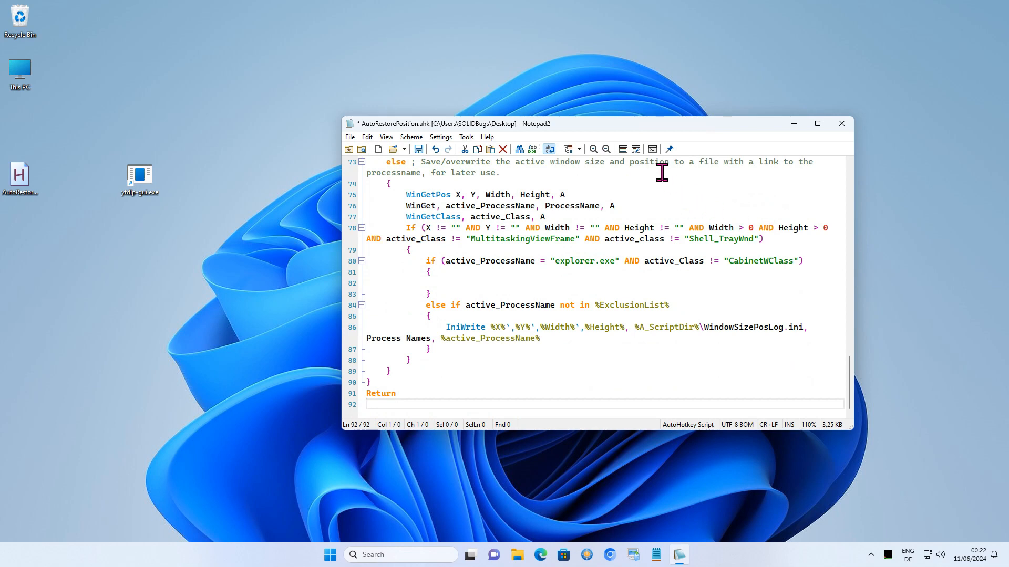
{"action": "left_click", "coordinate": [408, 150]}
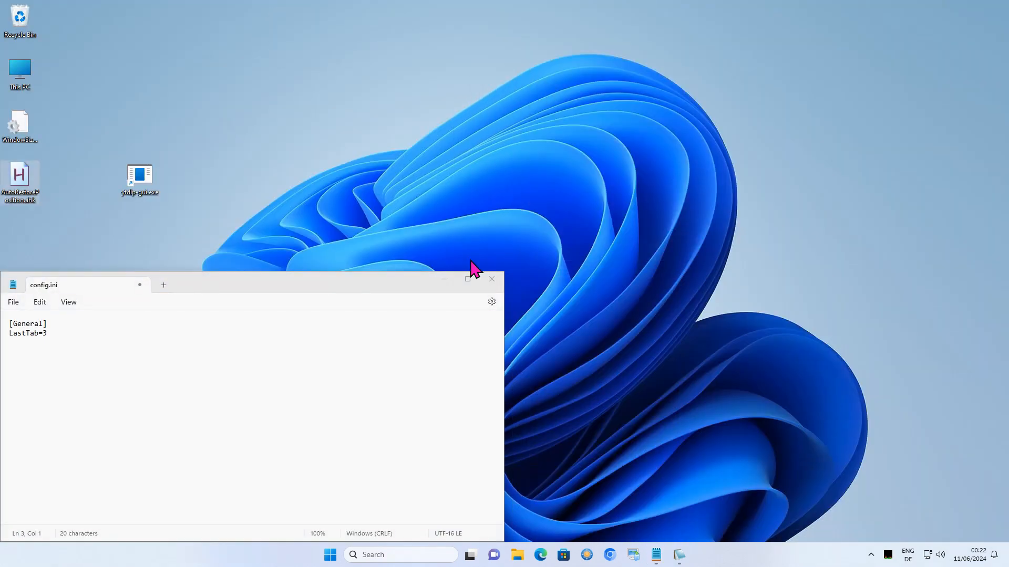
{"action": "left_click", "coordinate": [517, 555]}
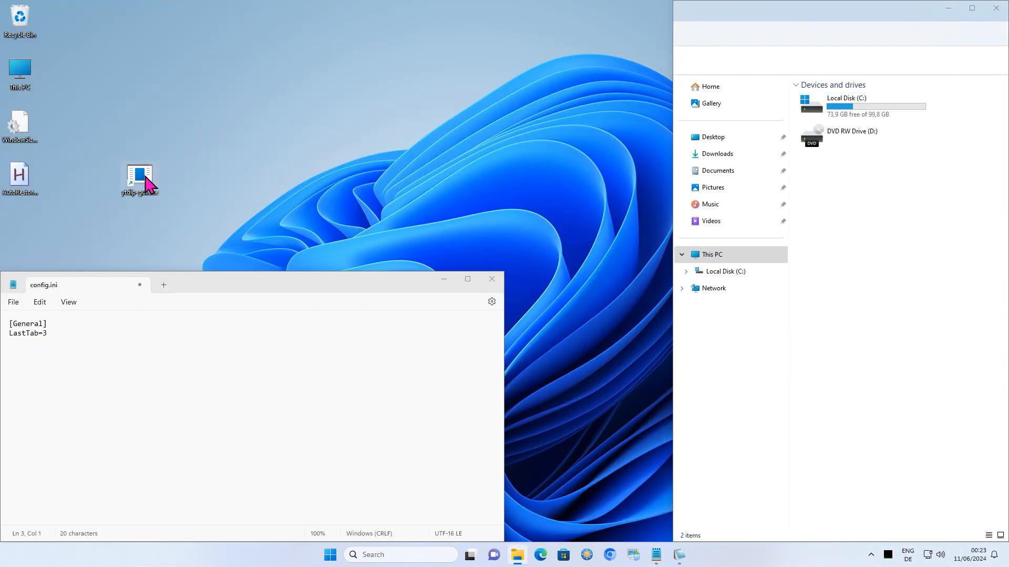
{"action": "double_click", "coordinate": [138, 175]}
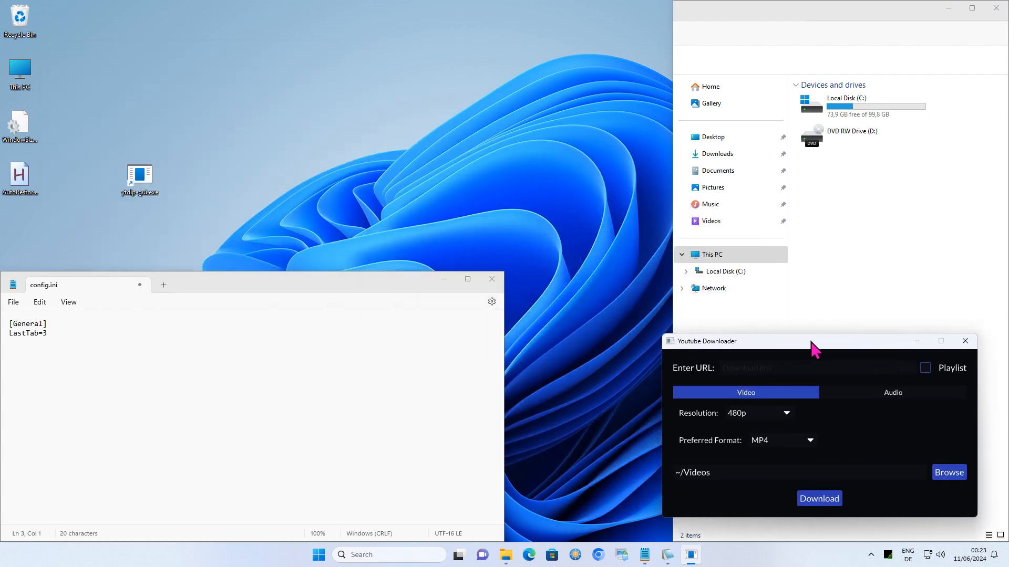
{"action": "left_click_drag", "start_coordinate": [814, 341], "coordinate": [835, 334]}
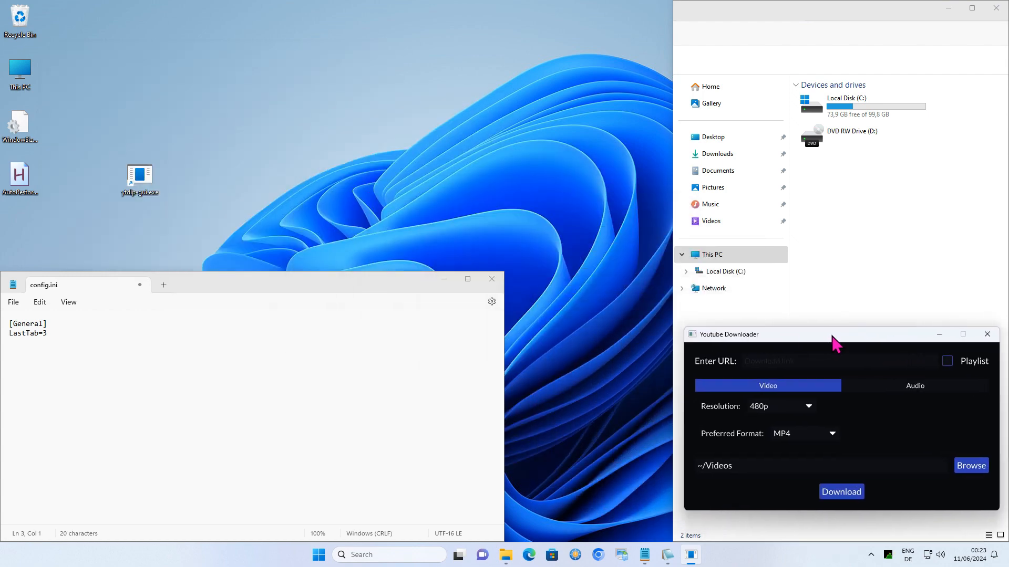
{"action": "left_click", "coordinate": [491, 279]}
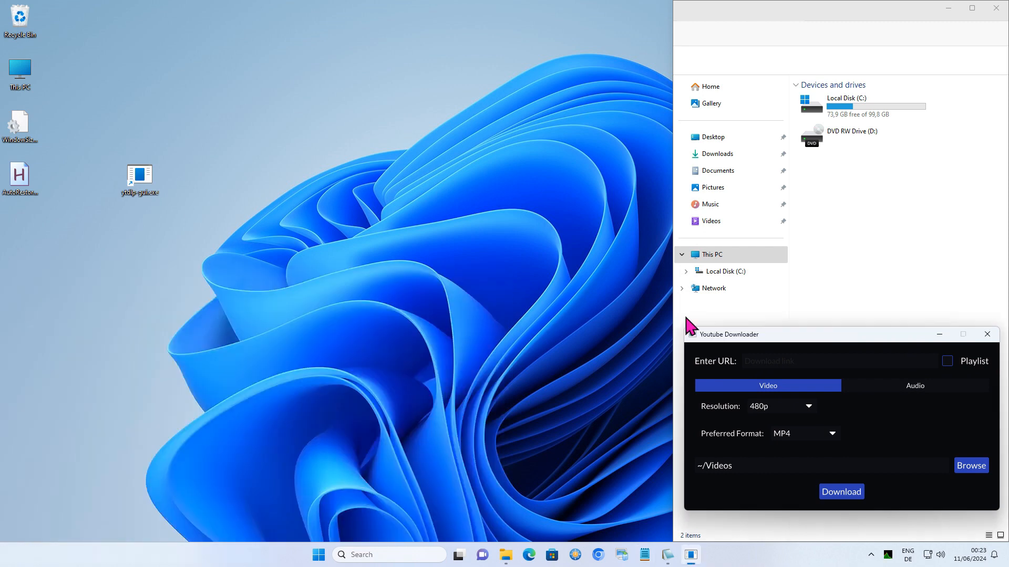
{"action": "left_click", "coordinate": [987, 334]}
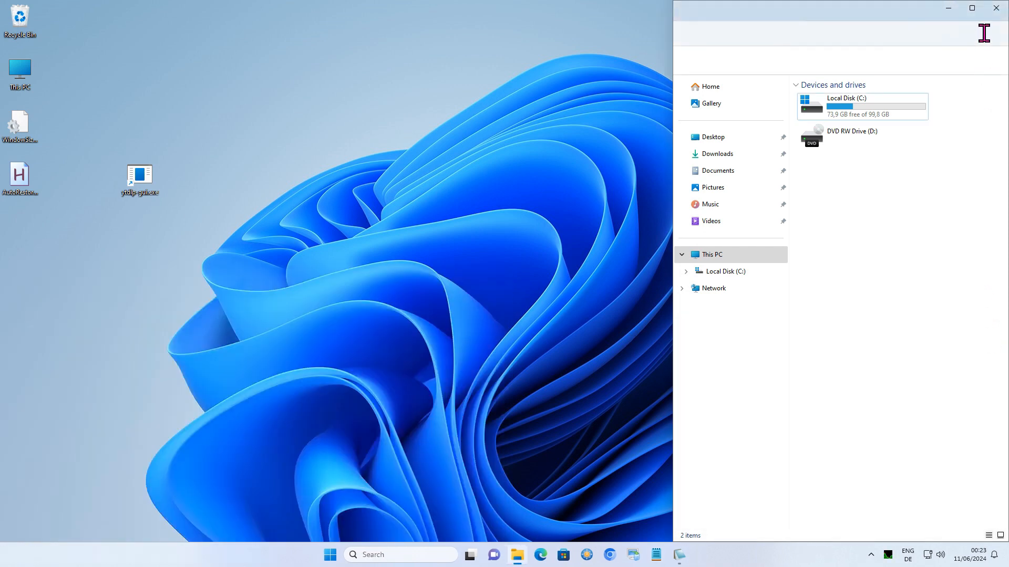
{"action": "left_click", "coordinate": [991, 7]}
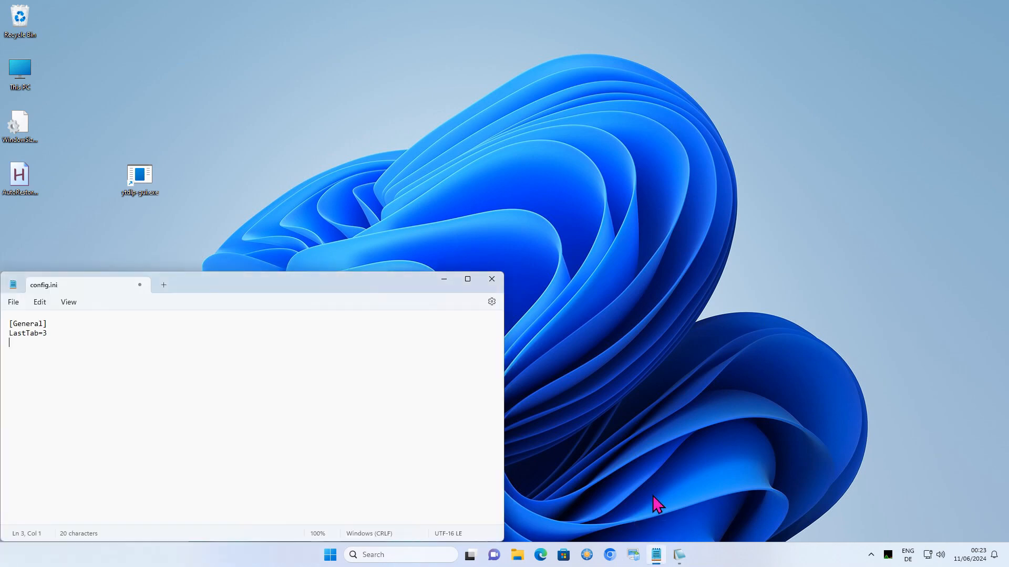
Open WindowSizePosLog.ini and highlight the Notepad2 process entry among the logged positions.
{"action": "left_click", "coordinate": [517, 554]}
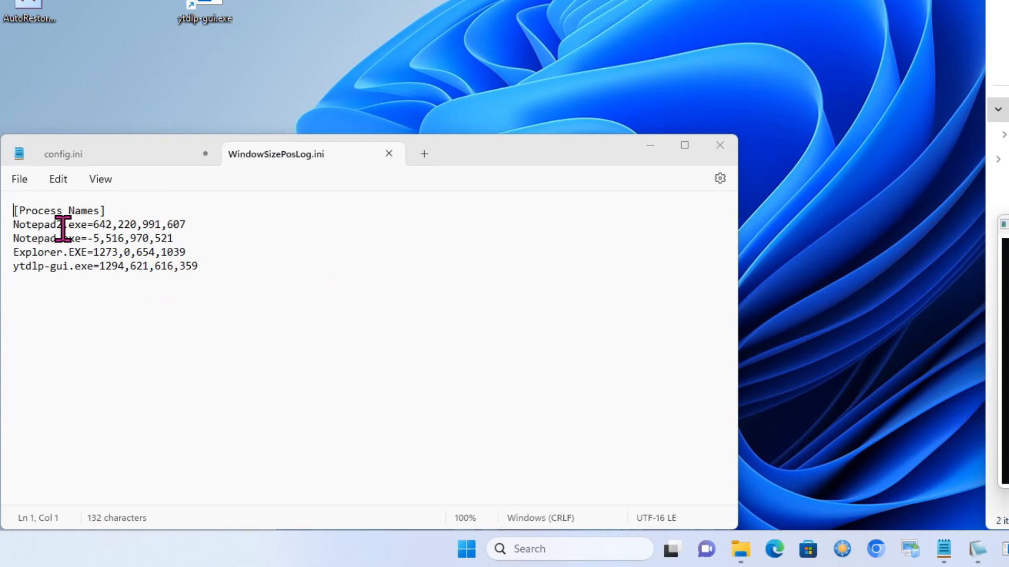
{"action": "double_click", "coordinate": [42, 225]}
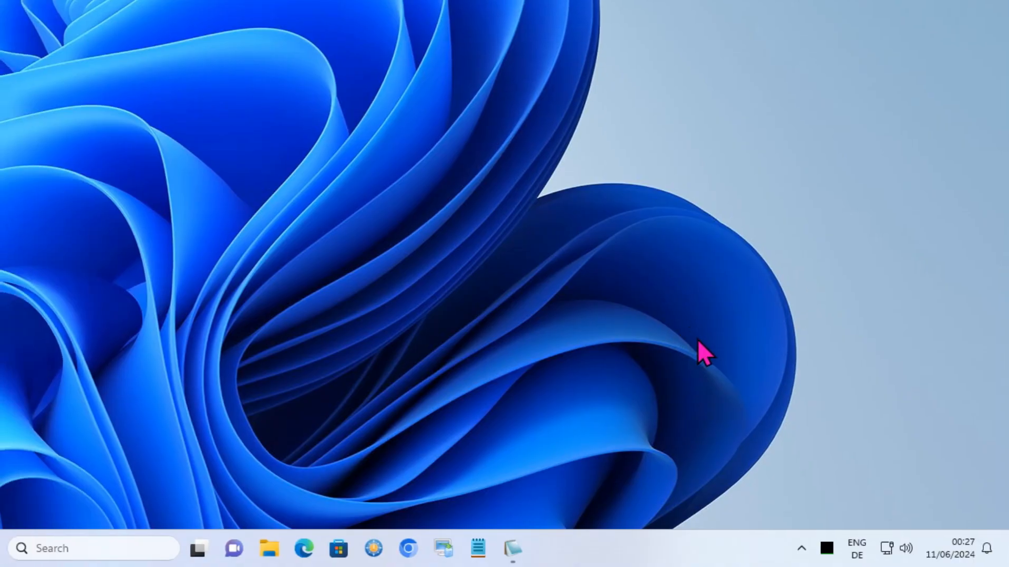
Close the Notepad log window and the restored Youtube Downloader window.
{"action": "left_click", "coordinate": [803, 548]}
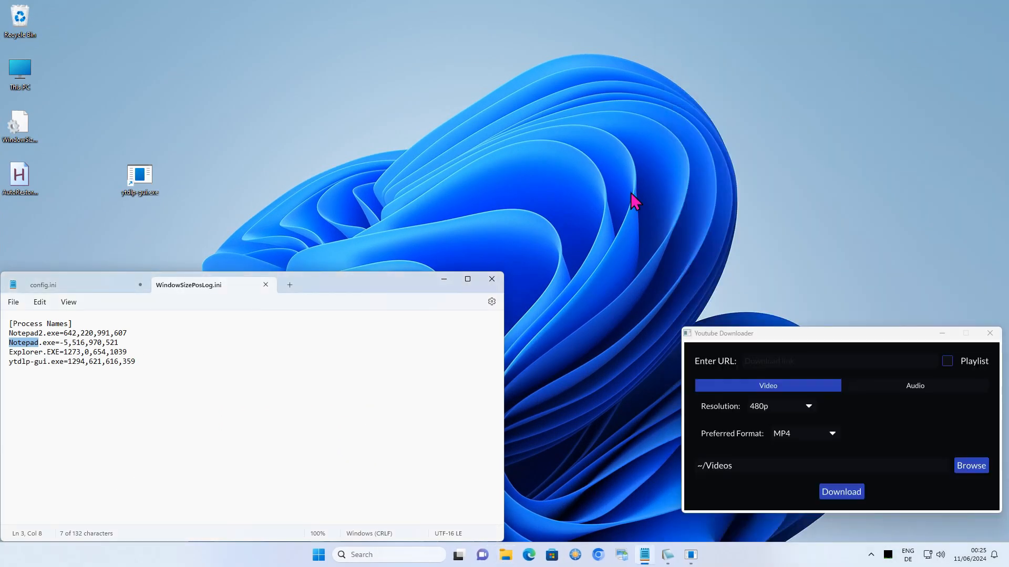
{"action": "left_click", "coordinate": [492, 279]}
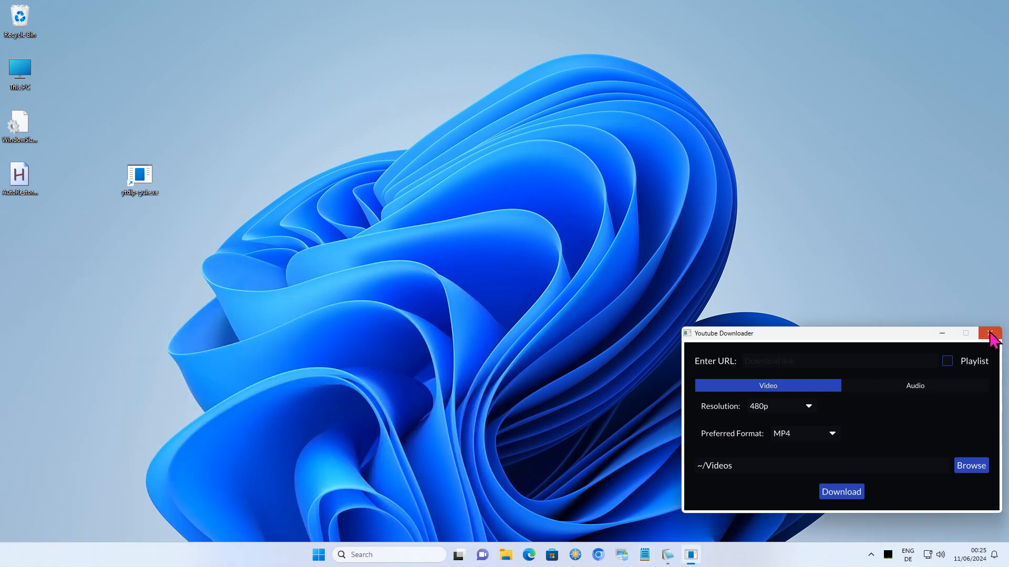
{"action": "left_click", "coordinate": [979, 333]}
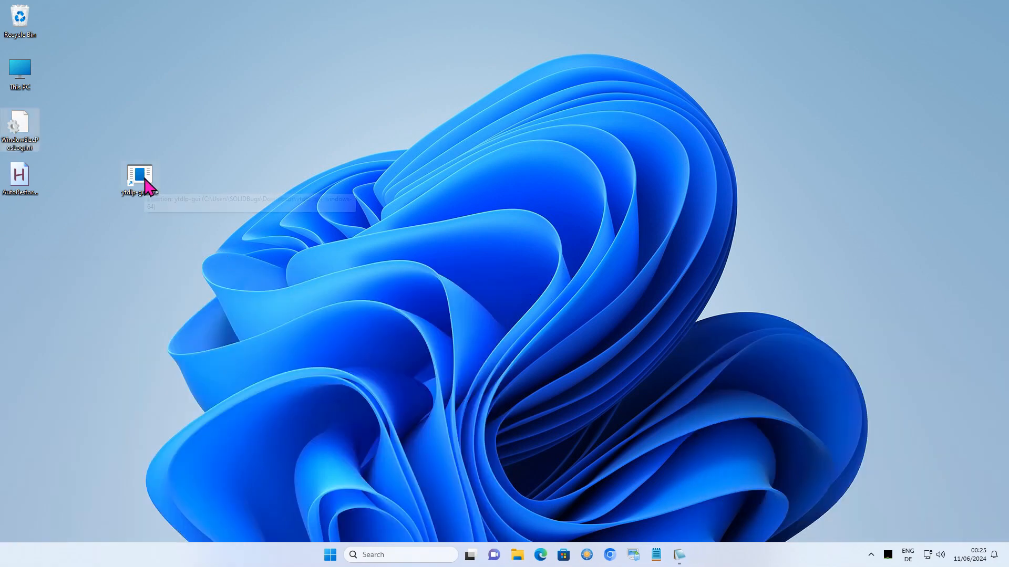
{"action": "double_click", "coordinate": [139, 176]}
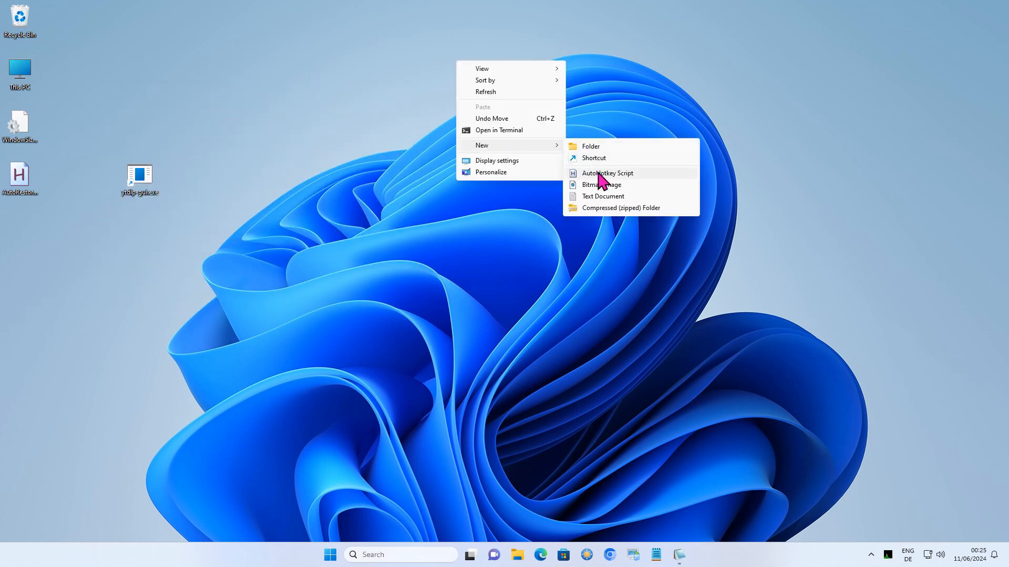
Create a new AutoHotkey script file on the desktop via New > AutoHotkey Script.
{"action": "left_click", "coordinate": [607, 173]}
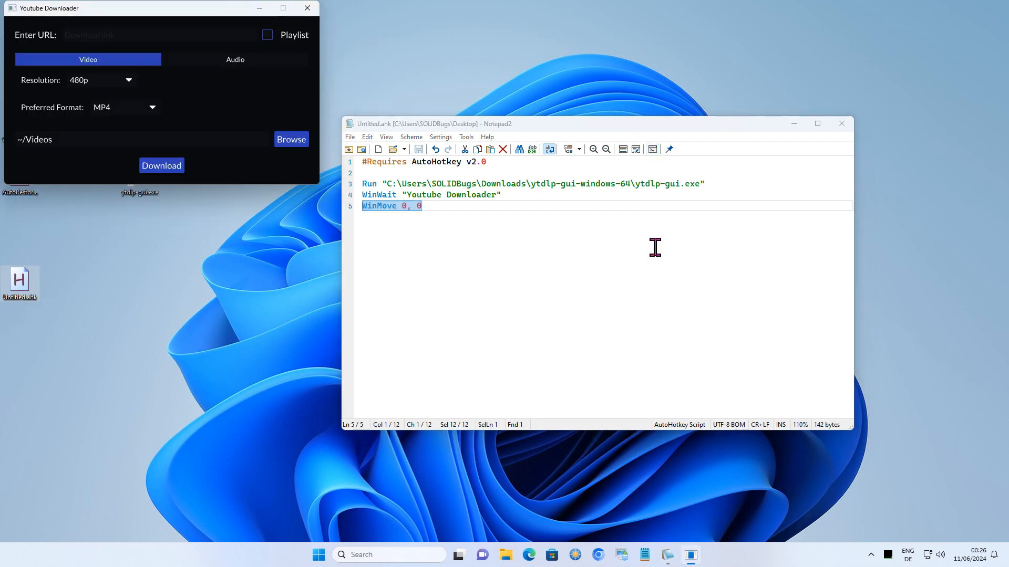
{"action": "mouse_move", "coordinate": [653, 249]}
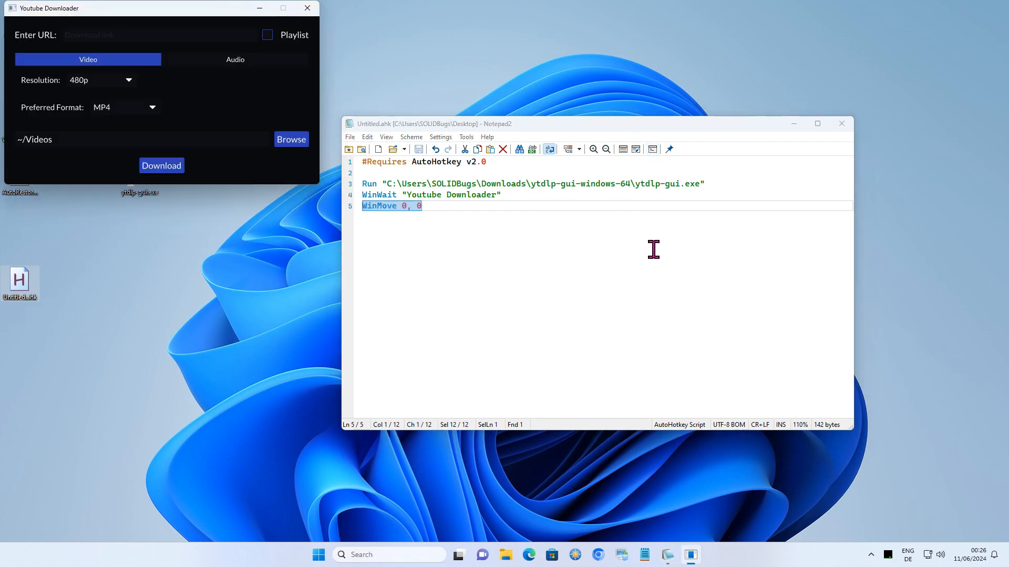
Close Youtube Downloader and type 7 before the first WinMove coordinate.
{"action": "left_click", "coordinate": [307, 8]}
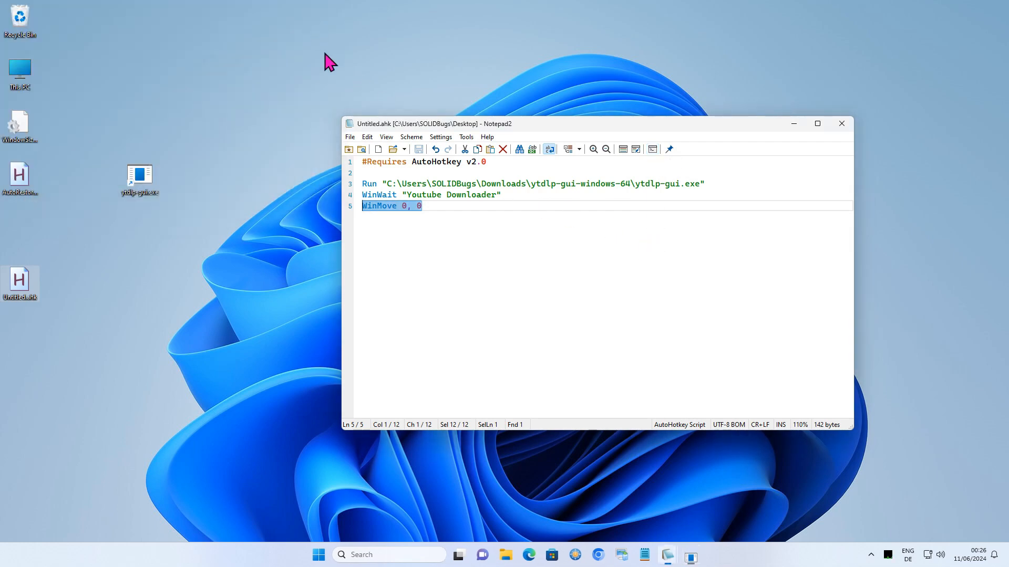
{"action": "left_click", "coordinate": [400, 205]}
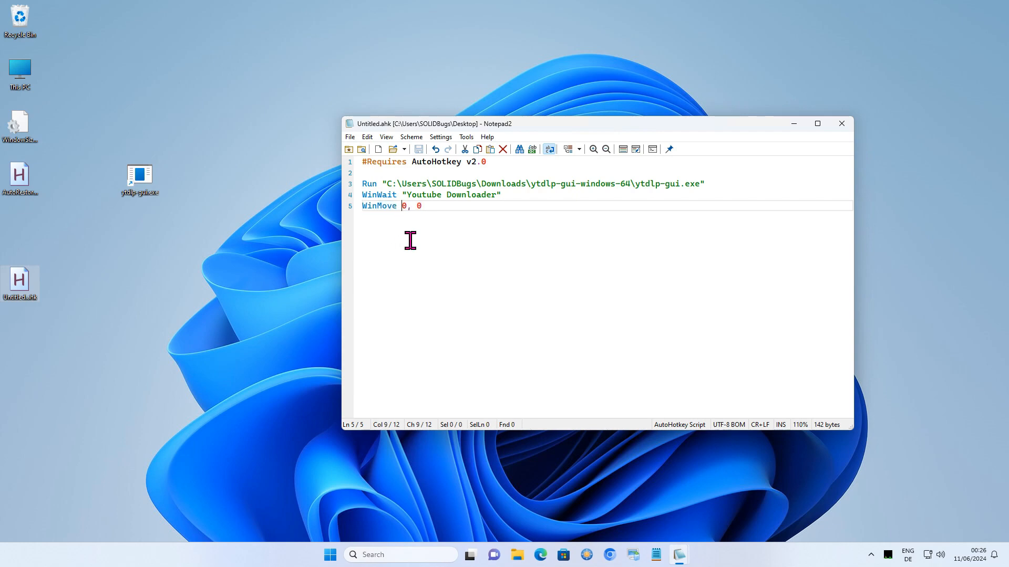
{"action": "type", "text": "7"}
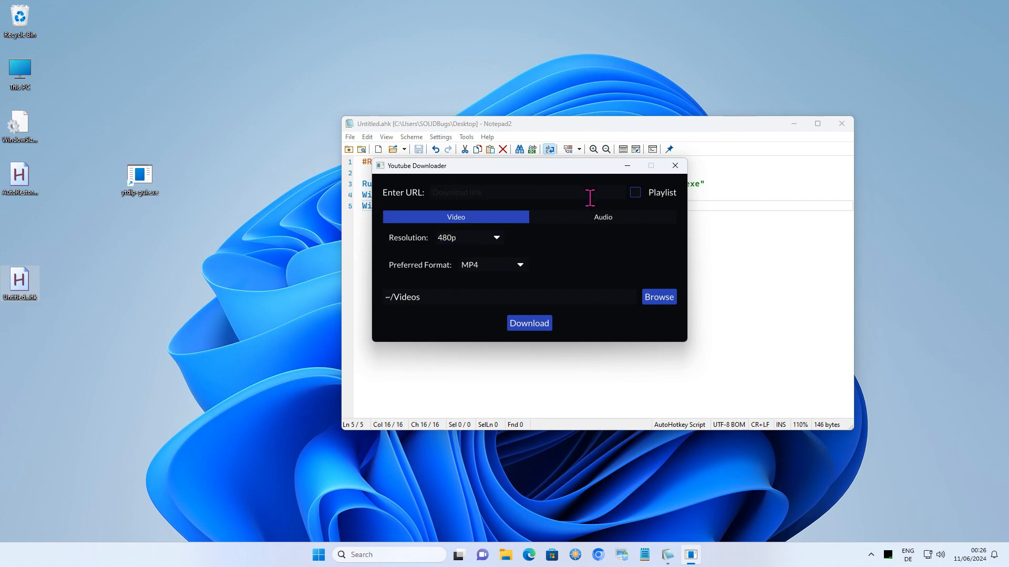
{"action": "mouse_move", "coordinate": [664, 193]}
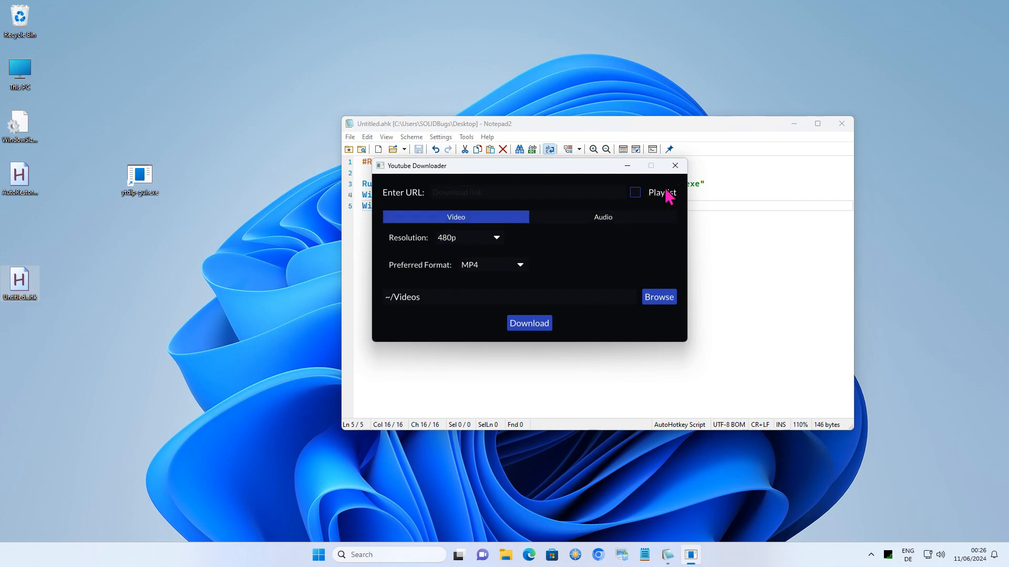